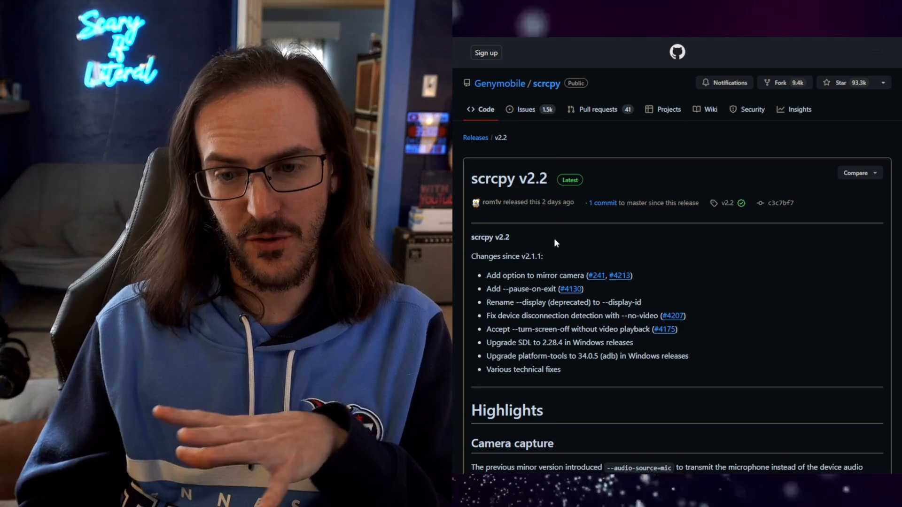
Scroll past the Camera capture notes down to the scrcpy v2.2 Assets list
scroll("down", 3)
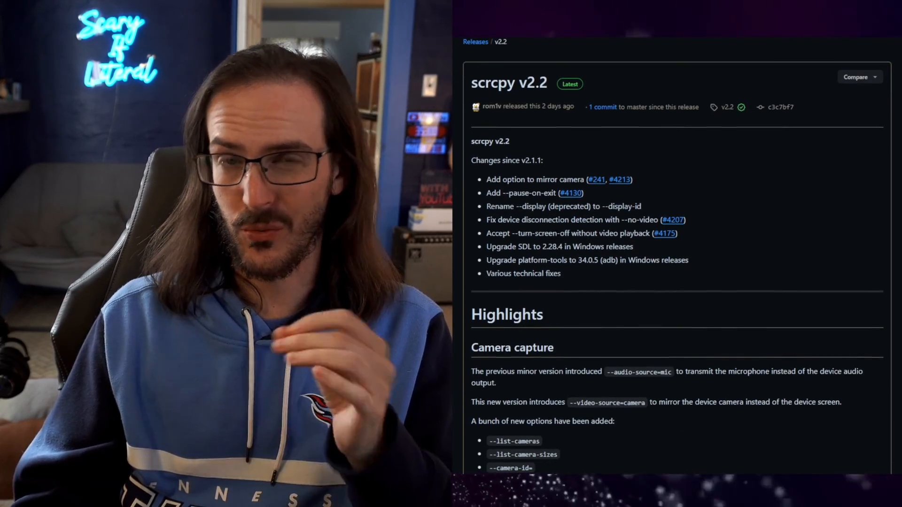
double_click(512, 347)
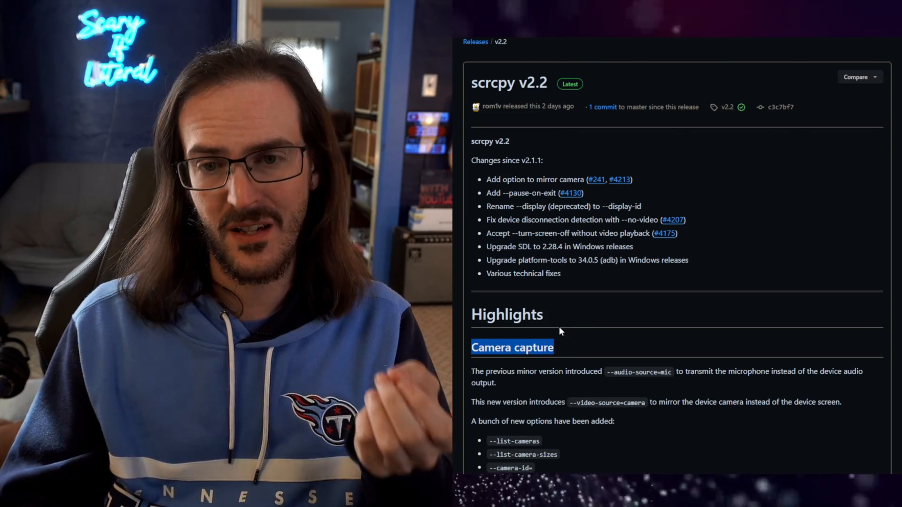
scroll("down", 3)
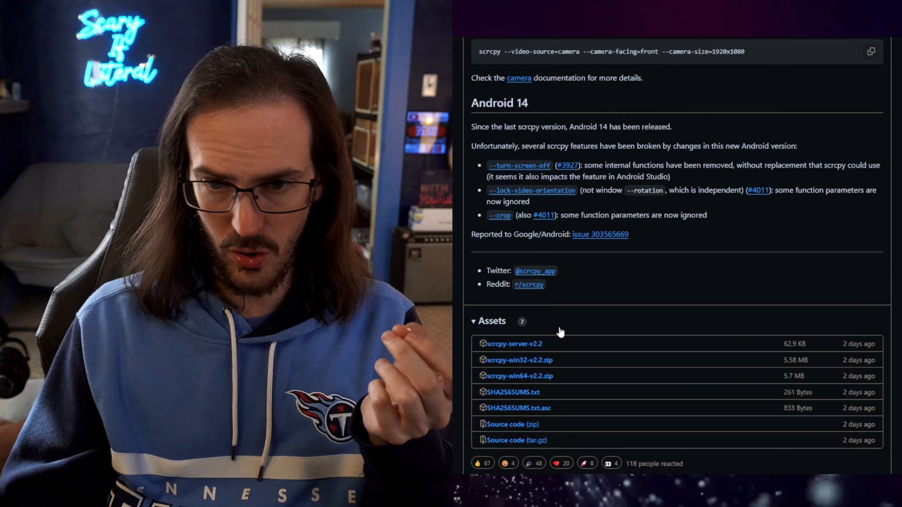
scroll("down", 3)
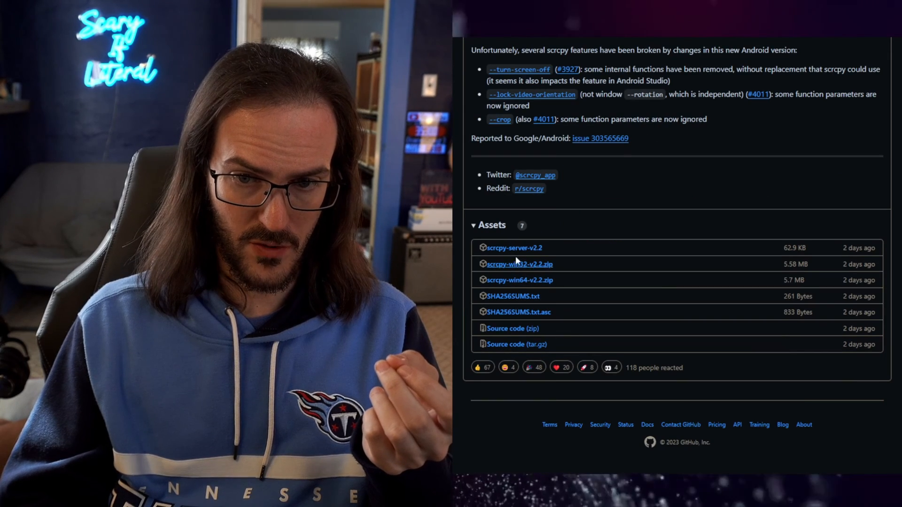
mouse_move(520, 286)
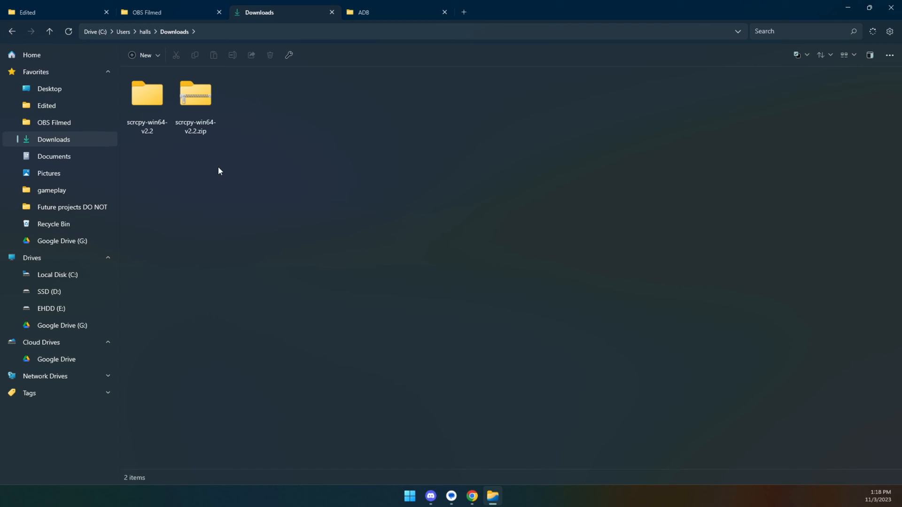
Open the context menu for scrcpy-win64-v2.2.zip in Downloads to reach Extract options
right_click(195, 94)
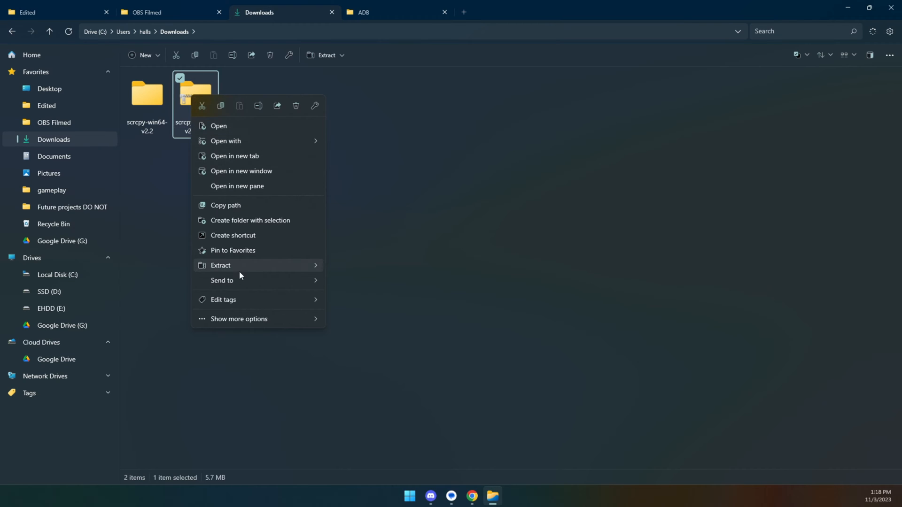
mouse_move(241, 265)
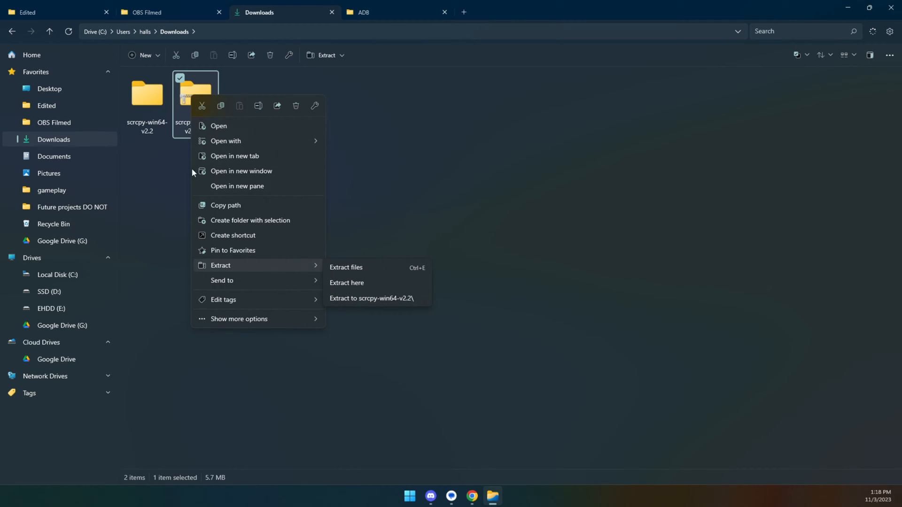